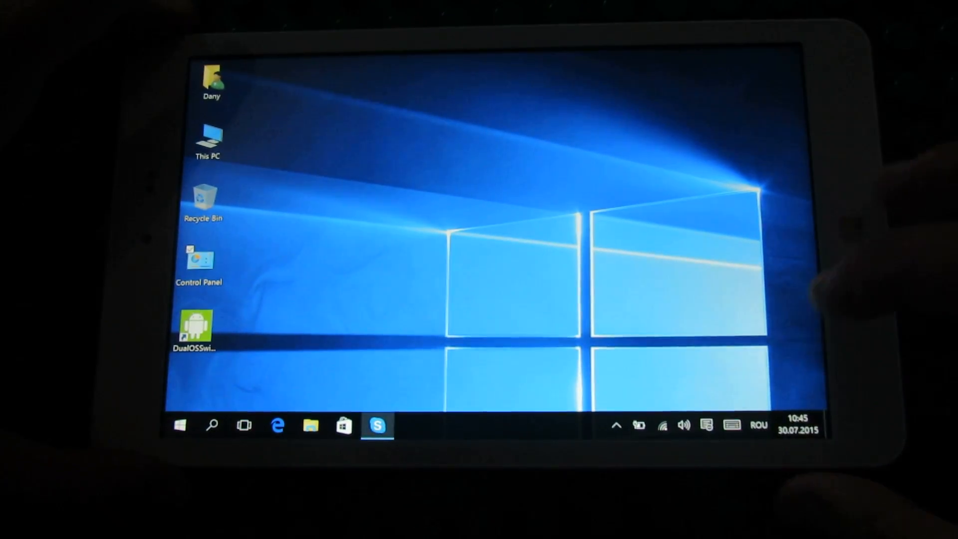
View today's date on the taskbar calendar, then open the Action Center panel
click(796, 422)
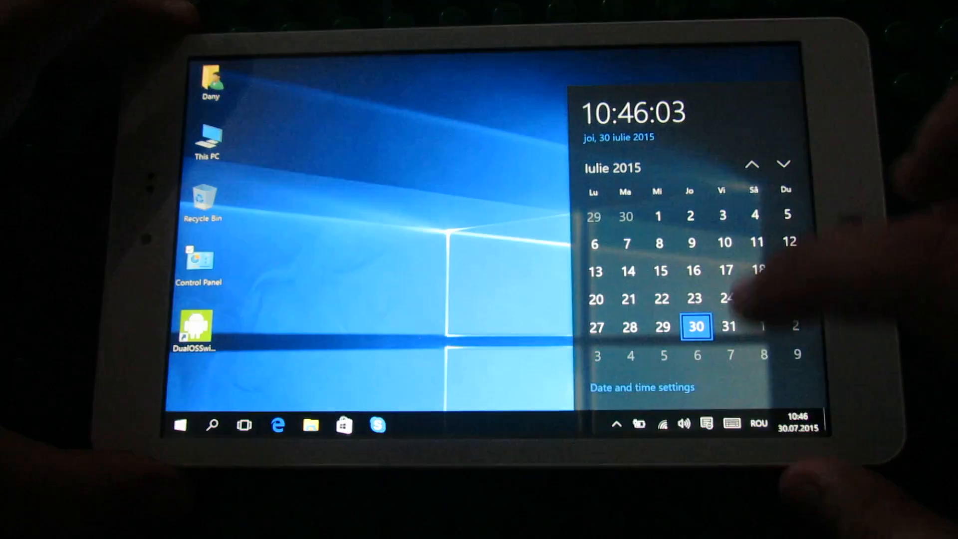
click(709, 424)
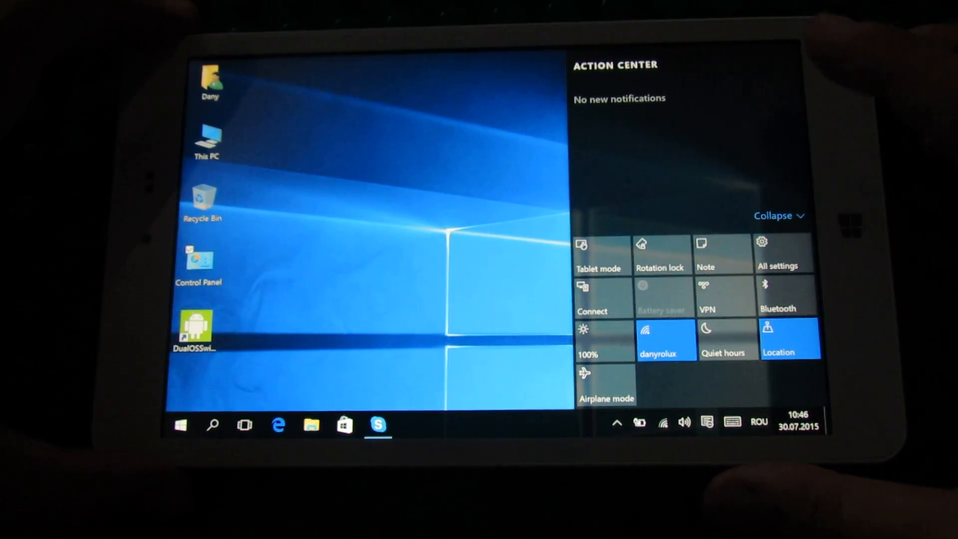
Try the Tablet mode tile, open Start, collapse quick actions to one row, then dismiss everything to the desktop
click(601, 254)
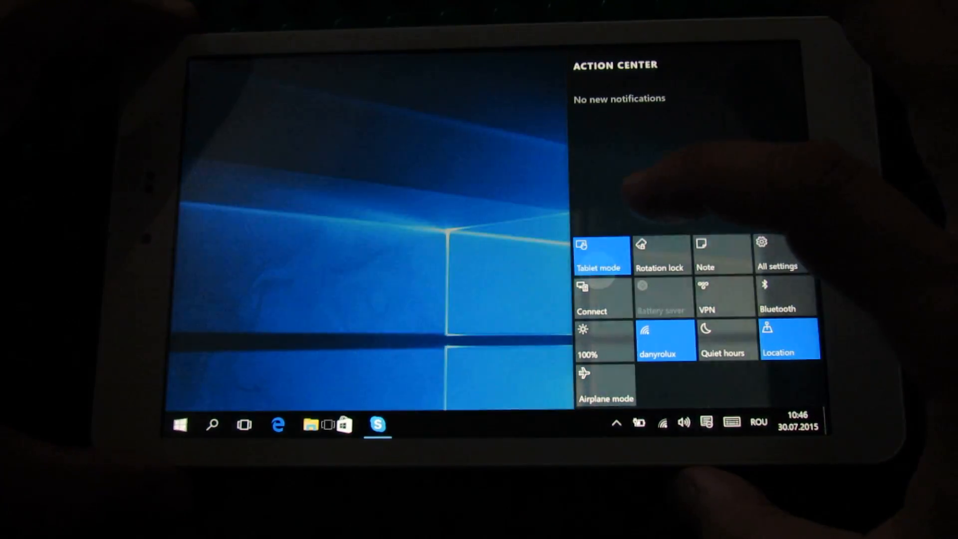
click(179, 424)
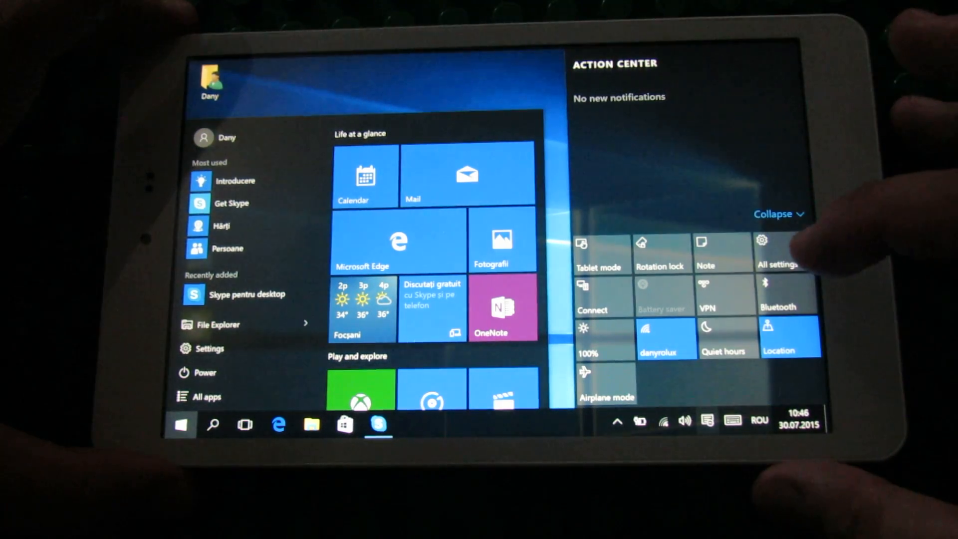
click(773, 213)
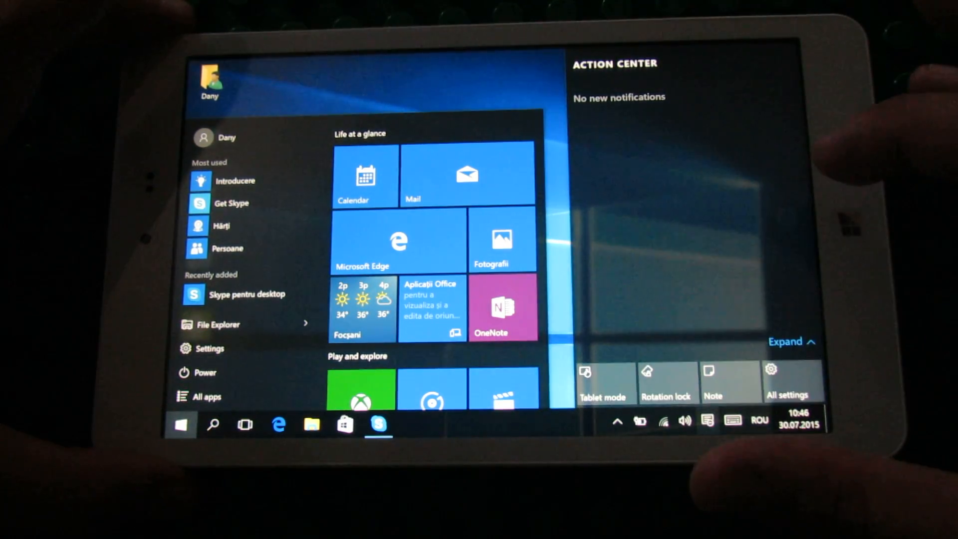
click(791, 341)
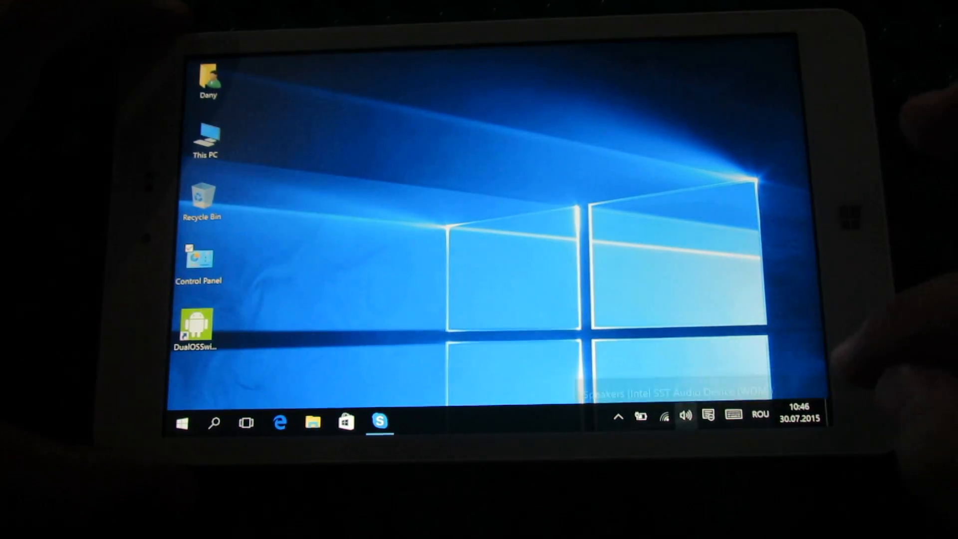
Check the volume level at 100, then open Control Panel's System and Security category
click(684, 417)
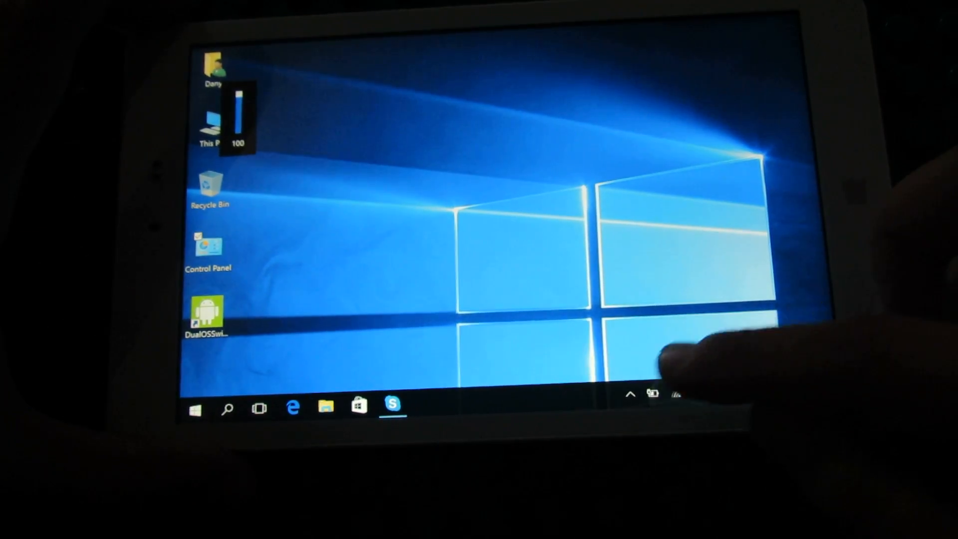
click(676, 394)
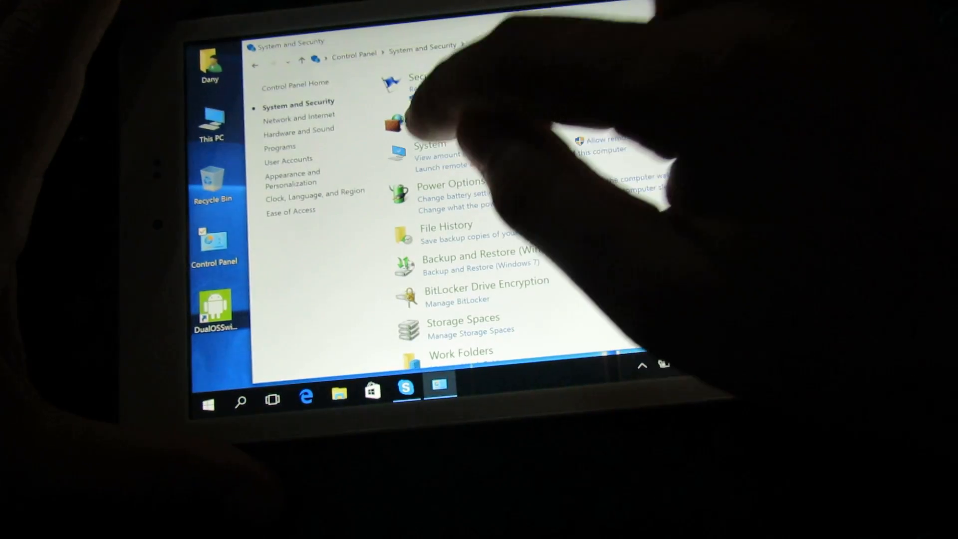
View the System page (Windows 10 Pro, 2 GB memory, activation), then close it to the desktop
click(429, 145)
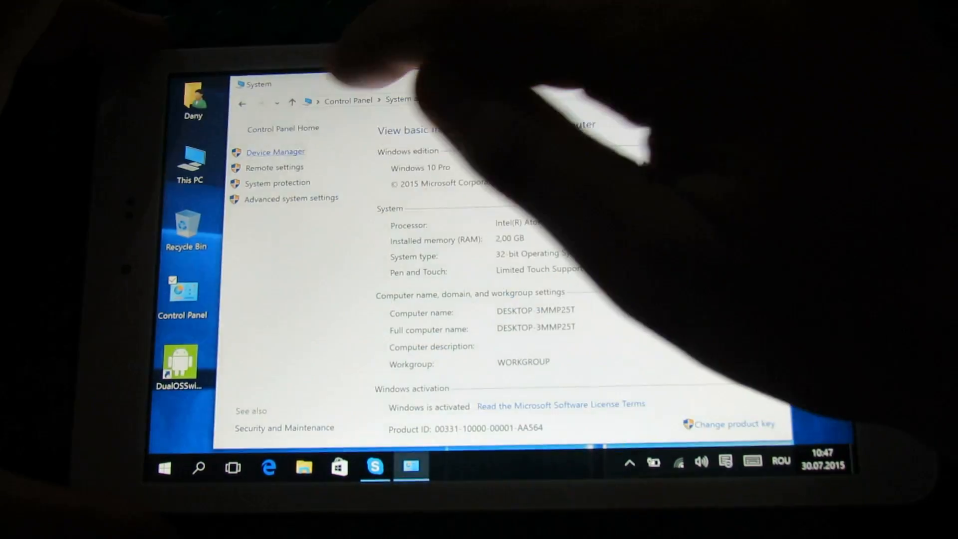
click(276, 151)
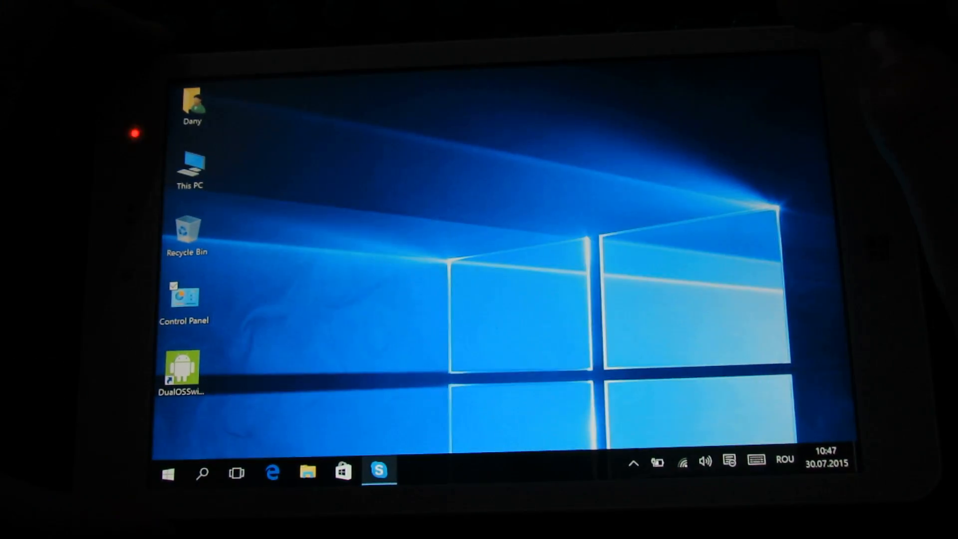
Launch DualOSSwitch and cancel the 'Going to switch to another OS' prompt to stay in Windows
double_click(182, 367)
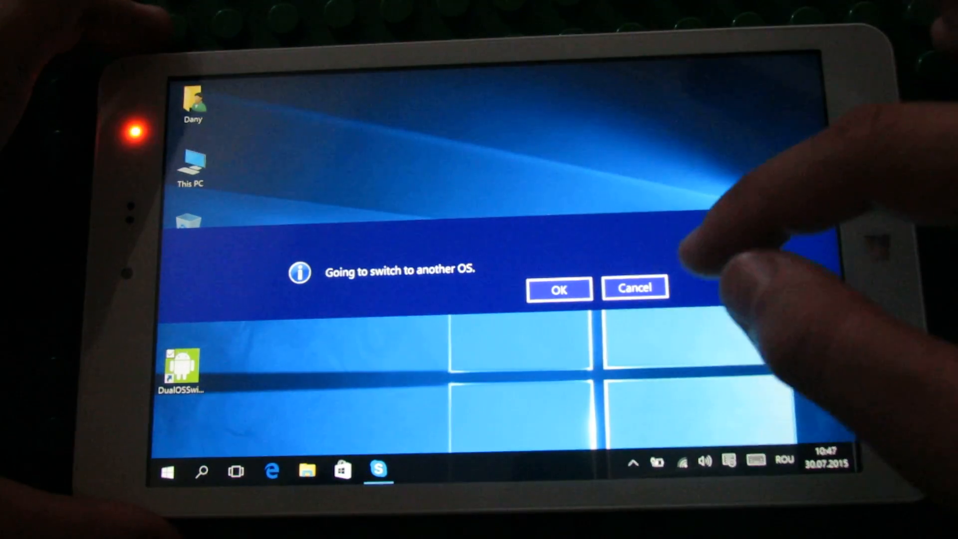
click(634, 288)
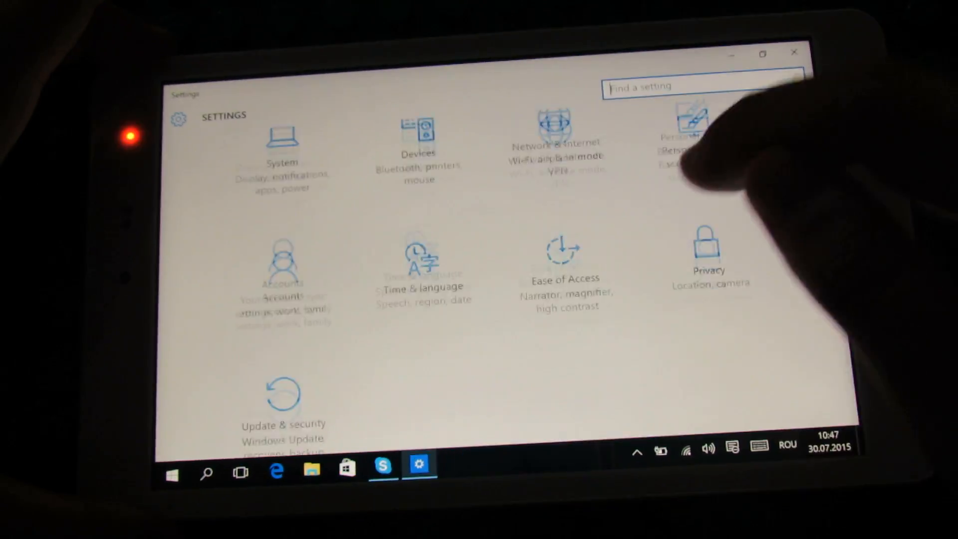
Run Check for updates in Update & security, then bring up the Start menu
click(282, 421)
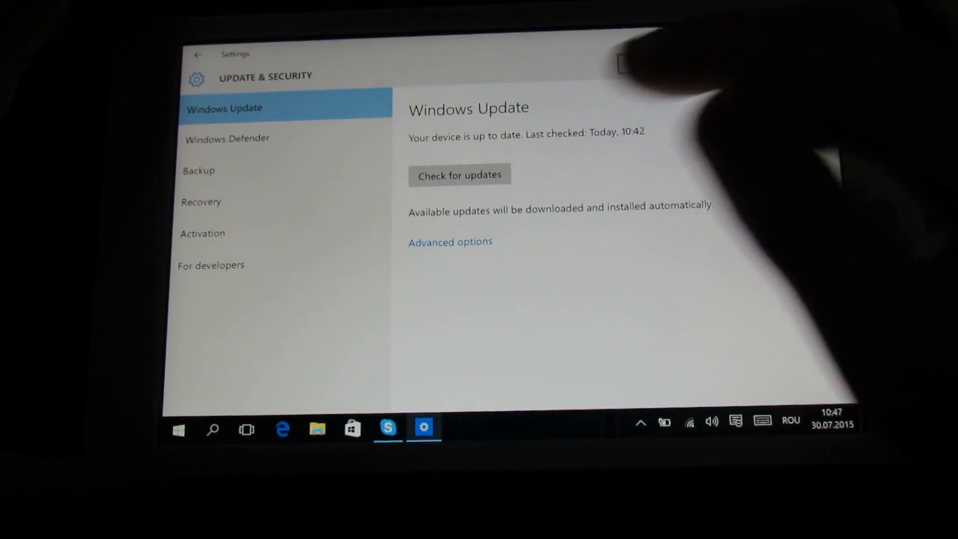
click(459, 175)
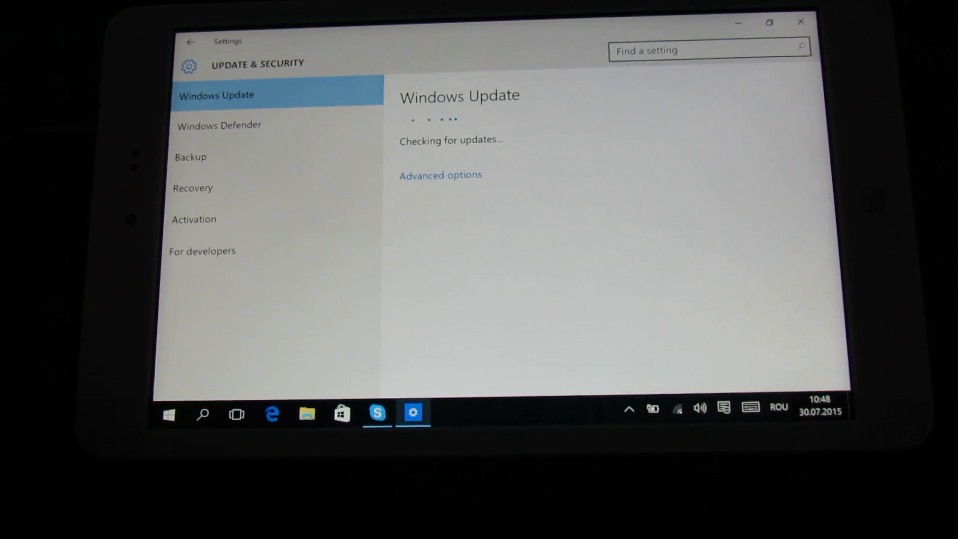
click(168, 414)
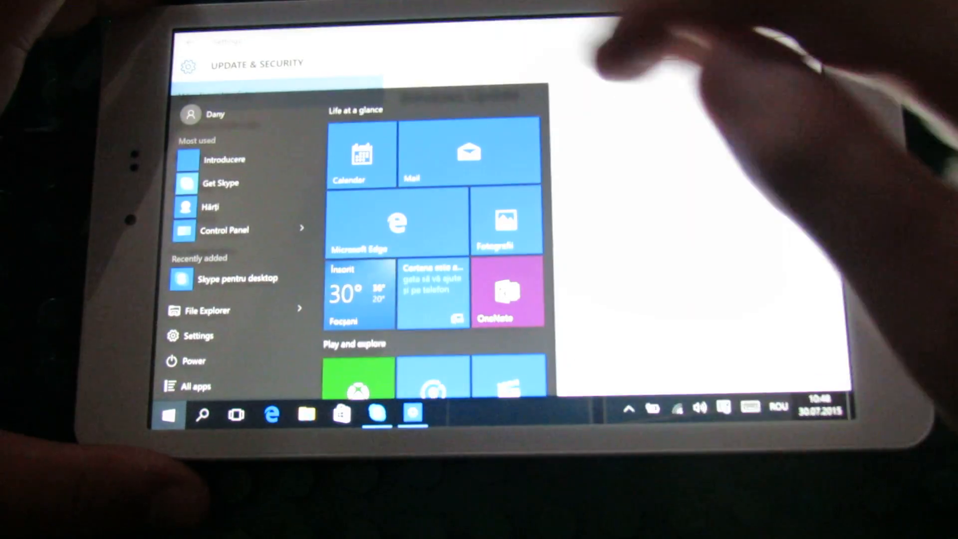
Scroll through the Store's top free apps and games, then close the Store
scroll(down, 3)
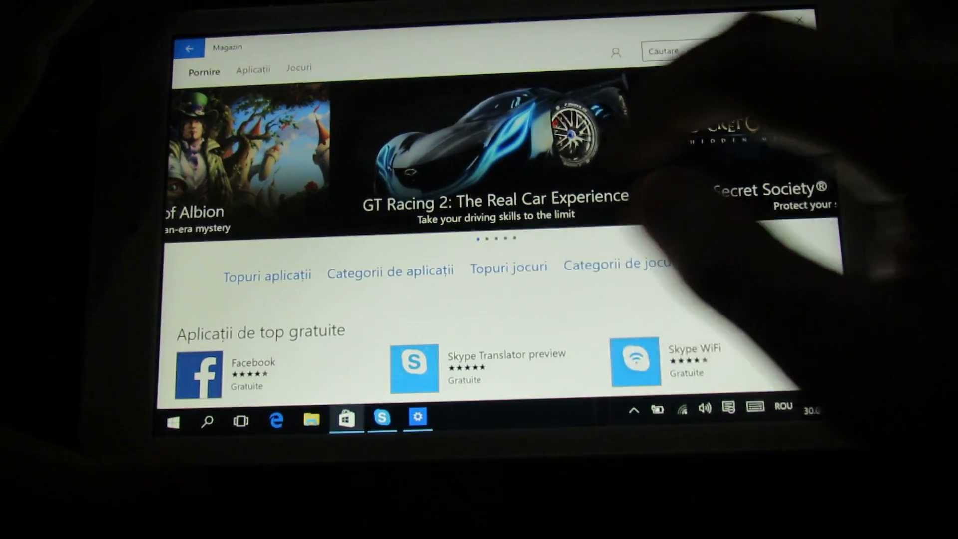
scroll(down, 3)
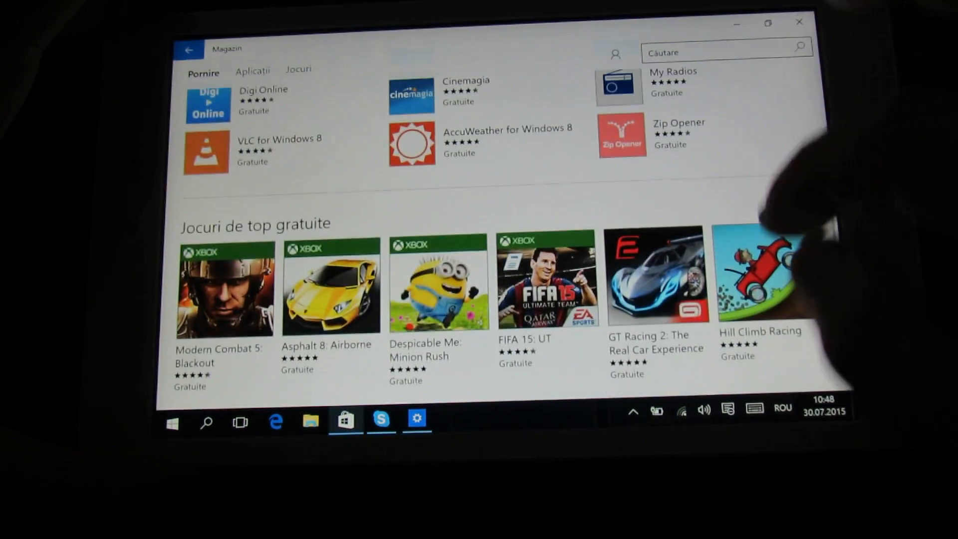
click(417, 421)
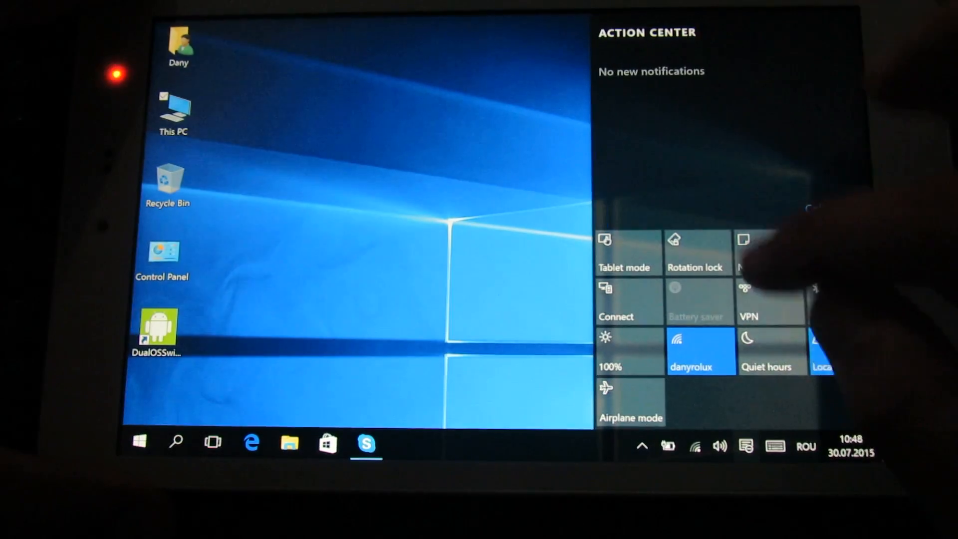
Turn on tablet mode from Action Center and open the Weather app from Start's app list
click(140, 442)
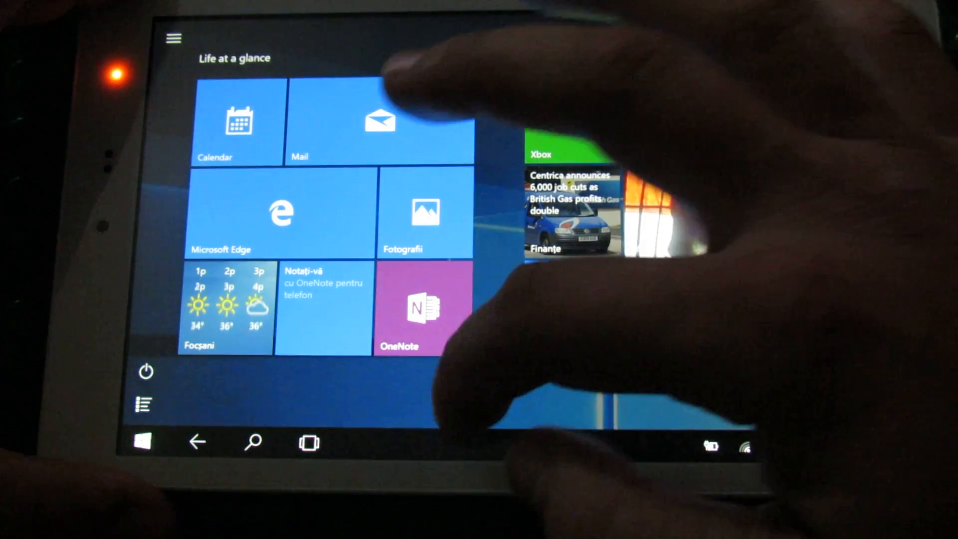
click(173, 38)
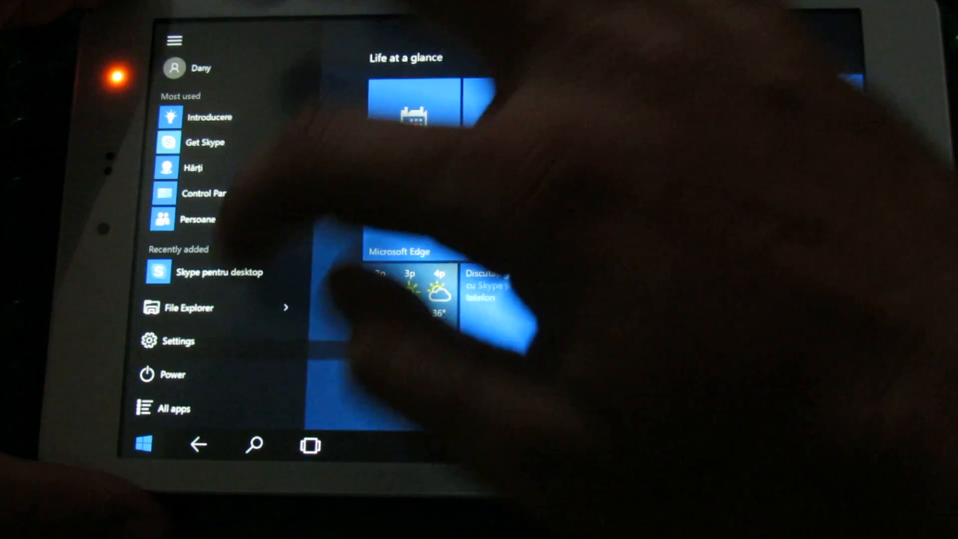
click(172, 408)
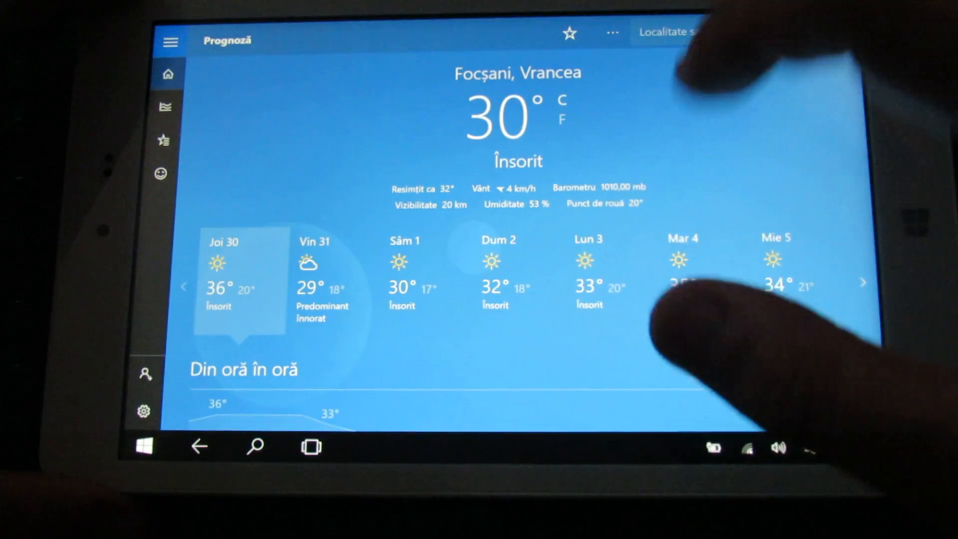
Scroll the Focșani, Vrancea forecast details, then switch to the Store's Jocuri (games) section
scroll(down, 3)
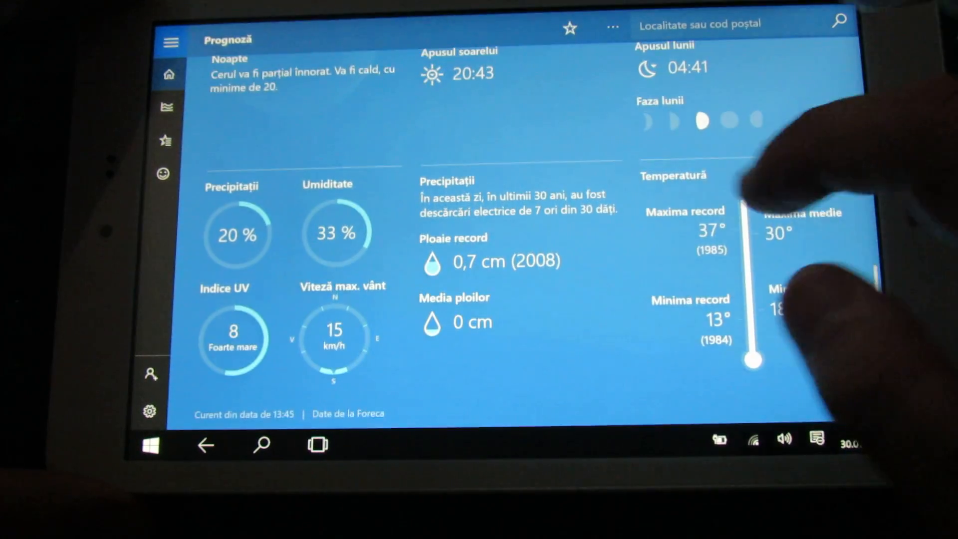
click(816, 443)
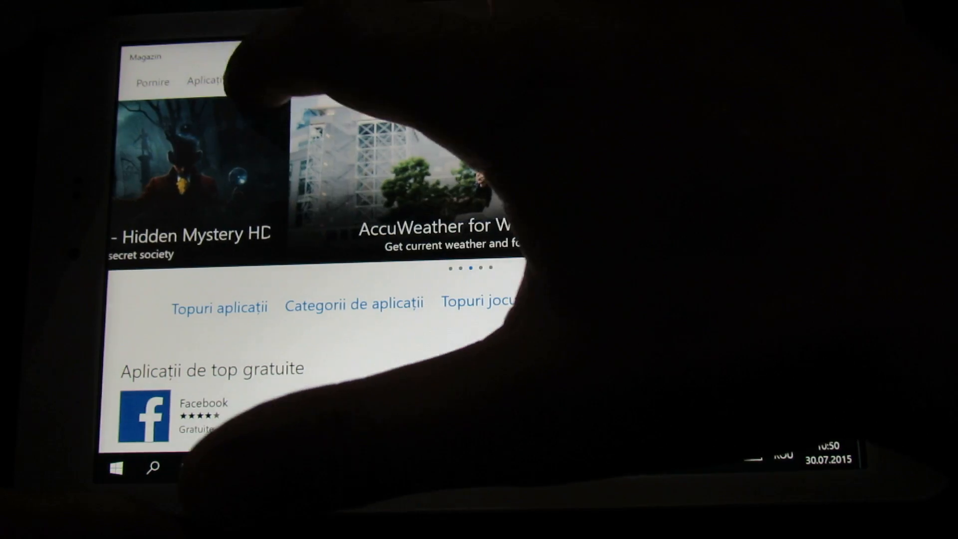
click(261, 72)
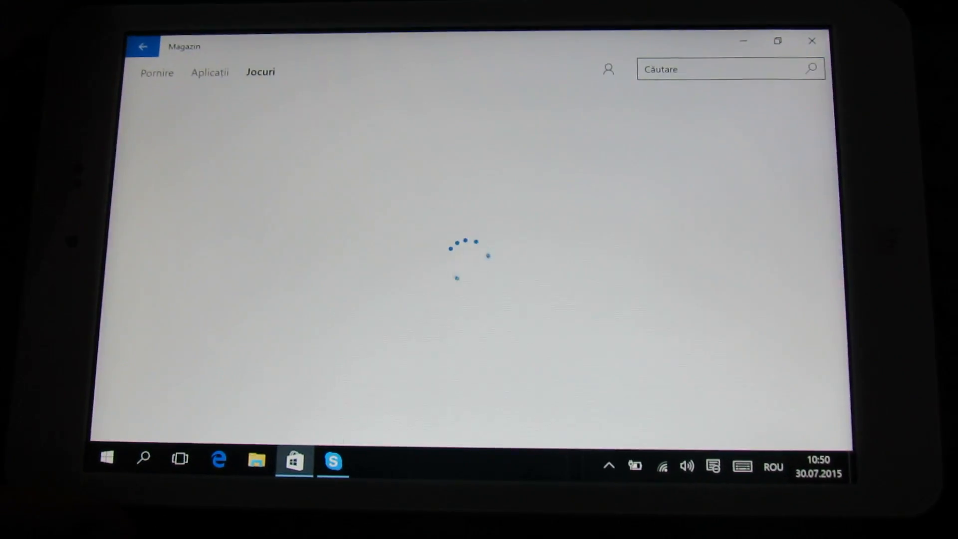